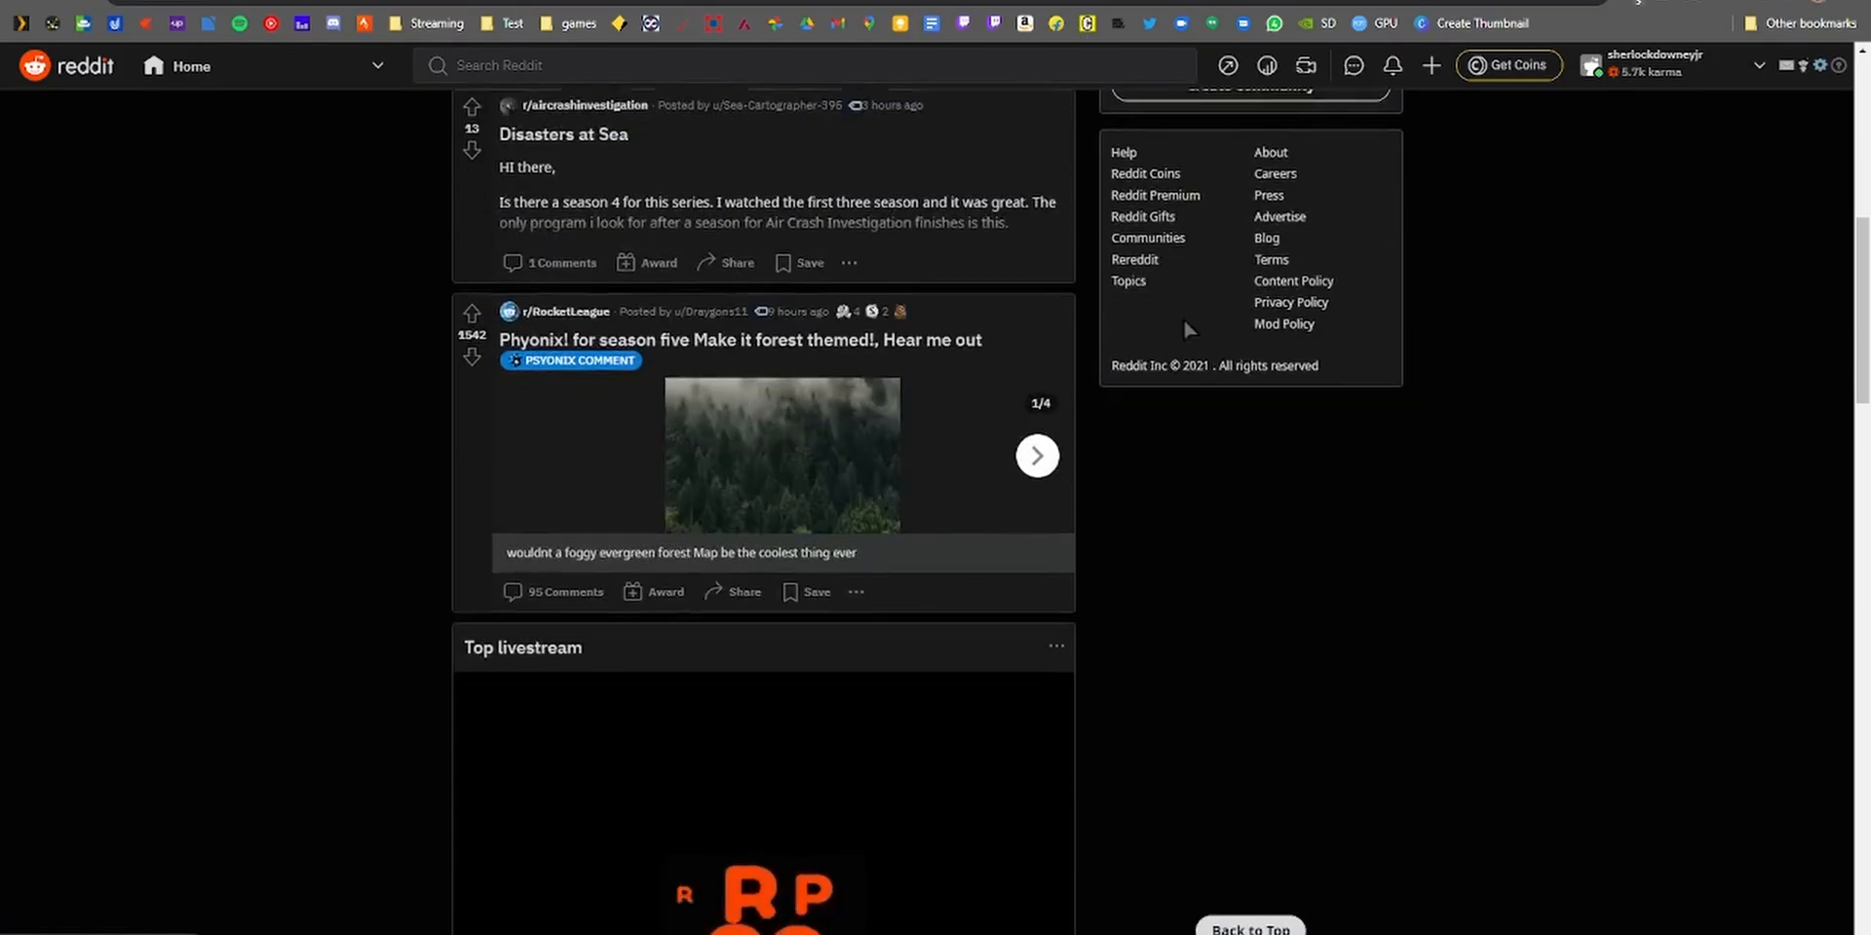
Scroll down the Reddit home feed three times, then back up slightly, testing smooth scrolling
scroll("down", 3)
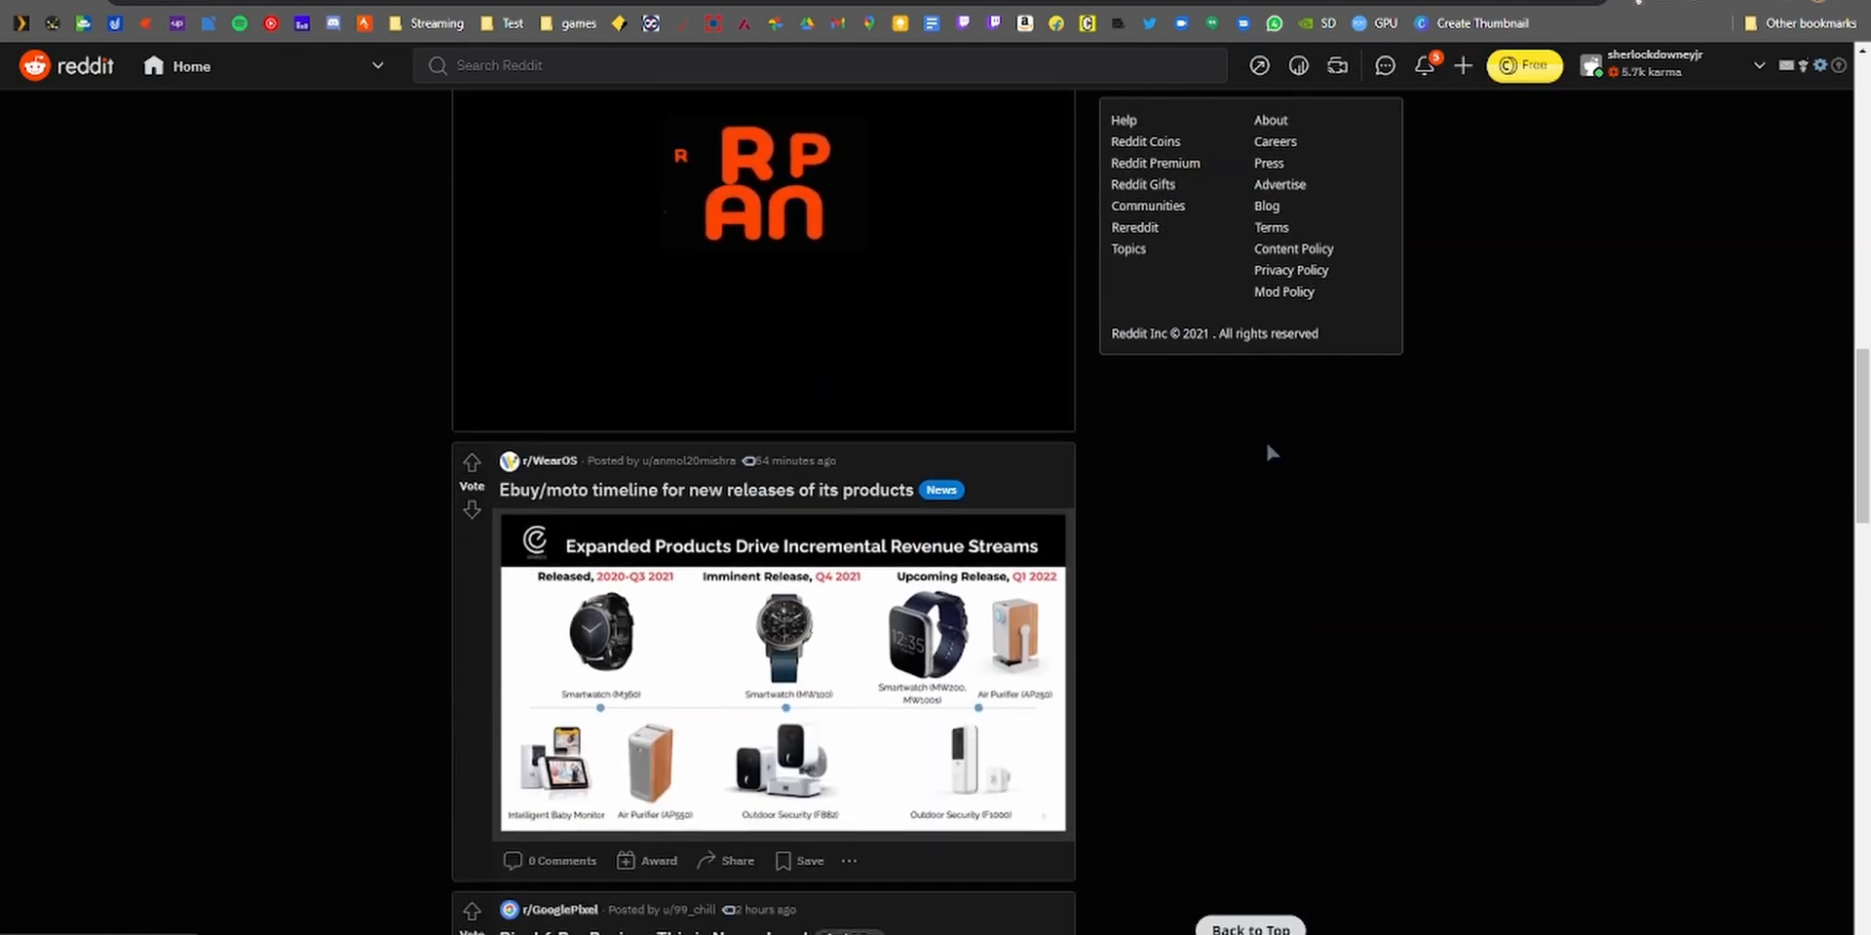
scroll("down", 3)
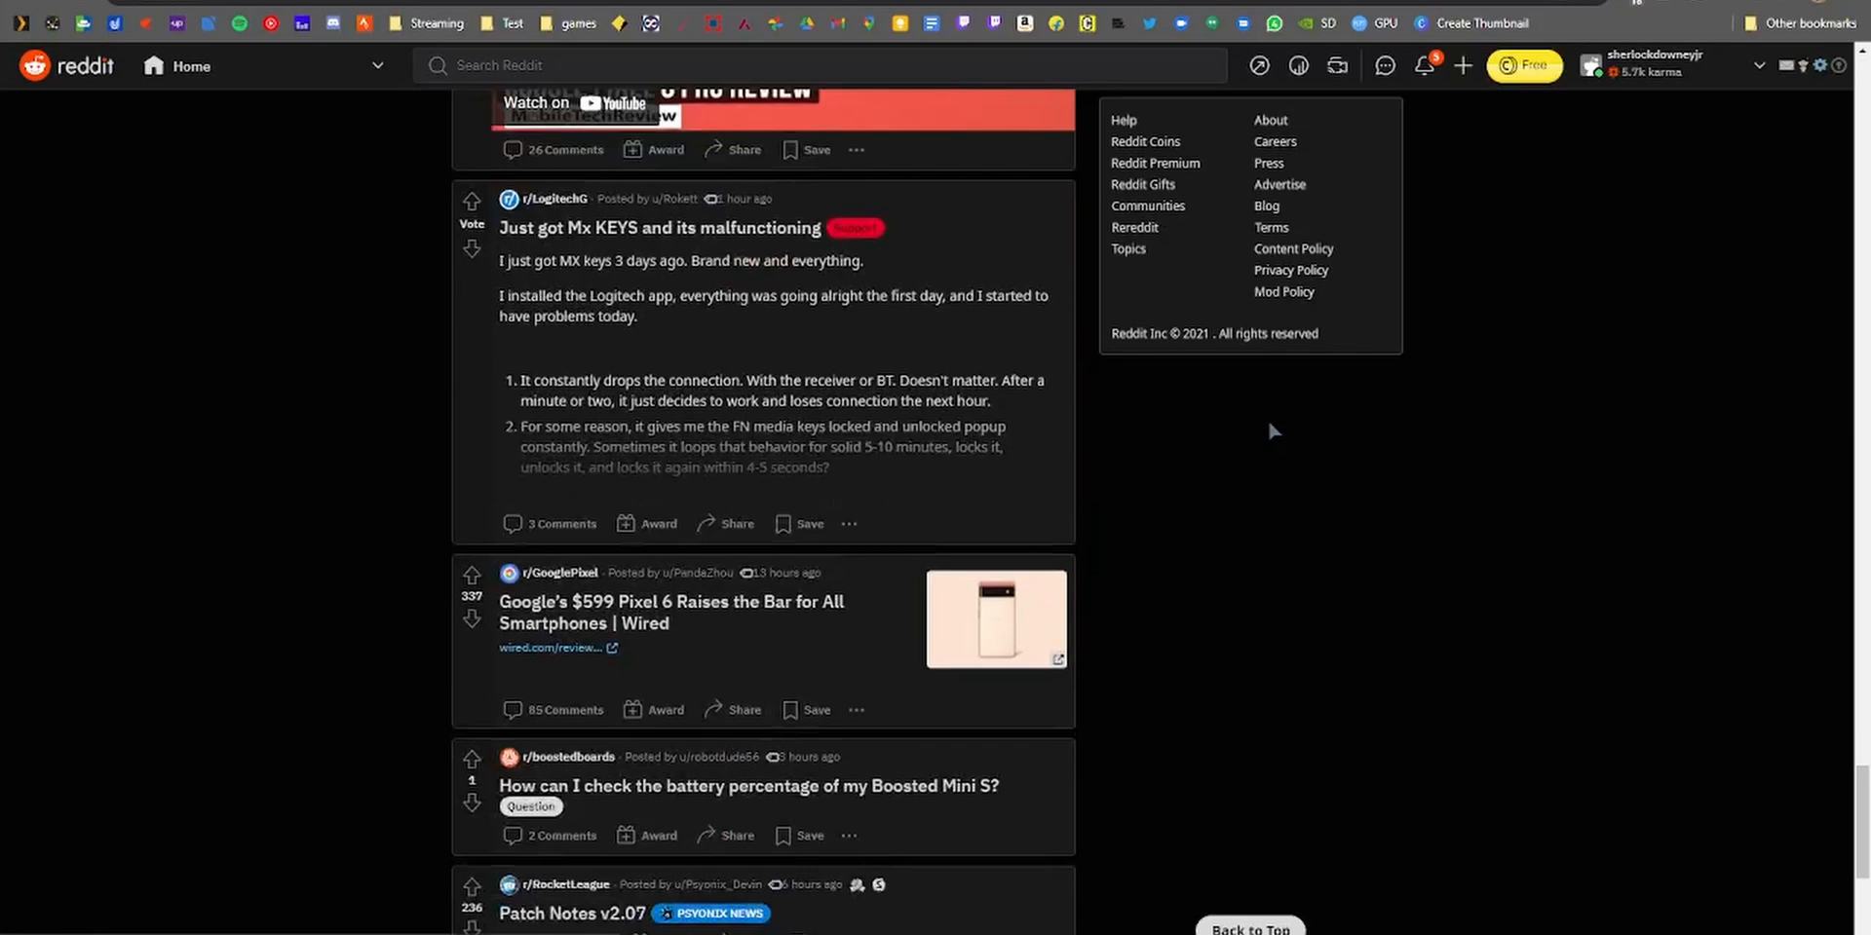
scroll("down", 3)
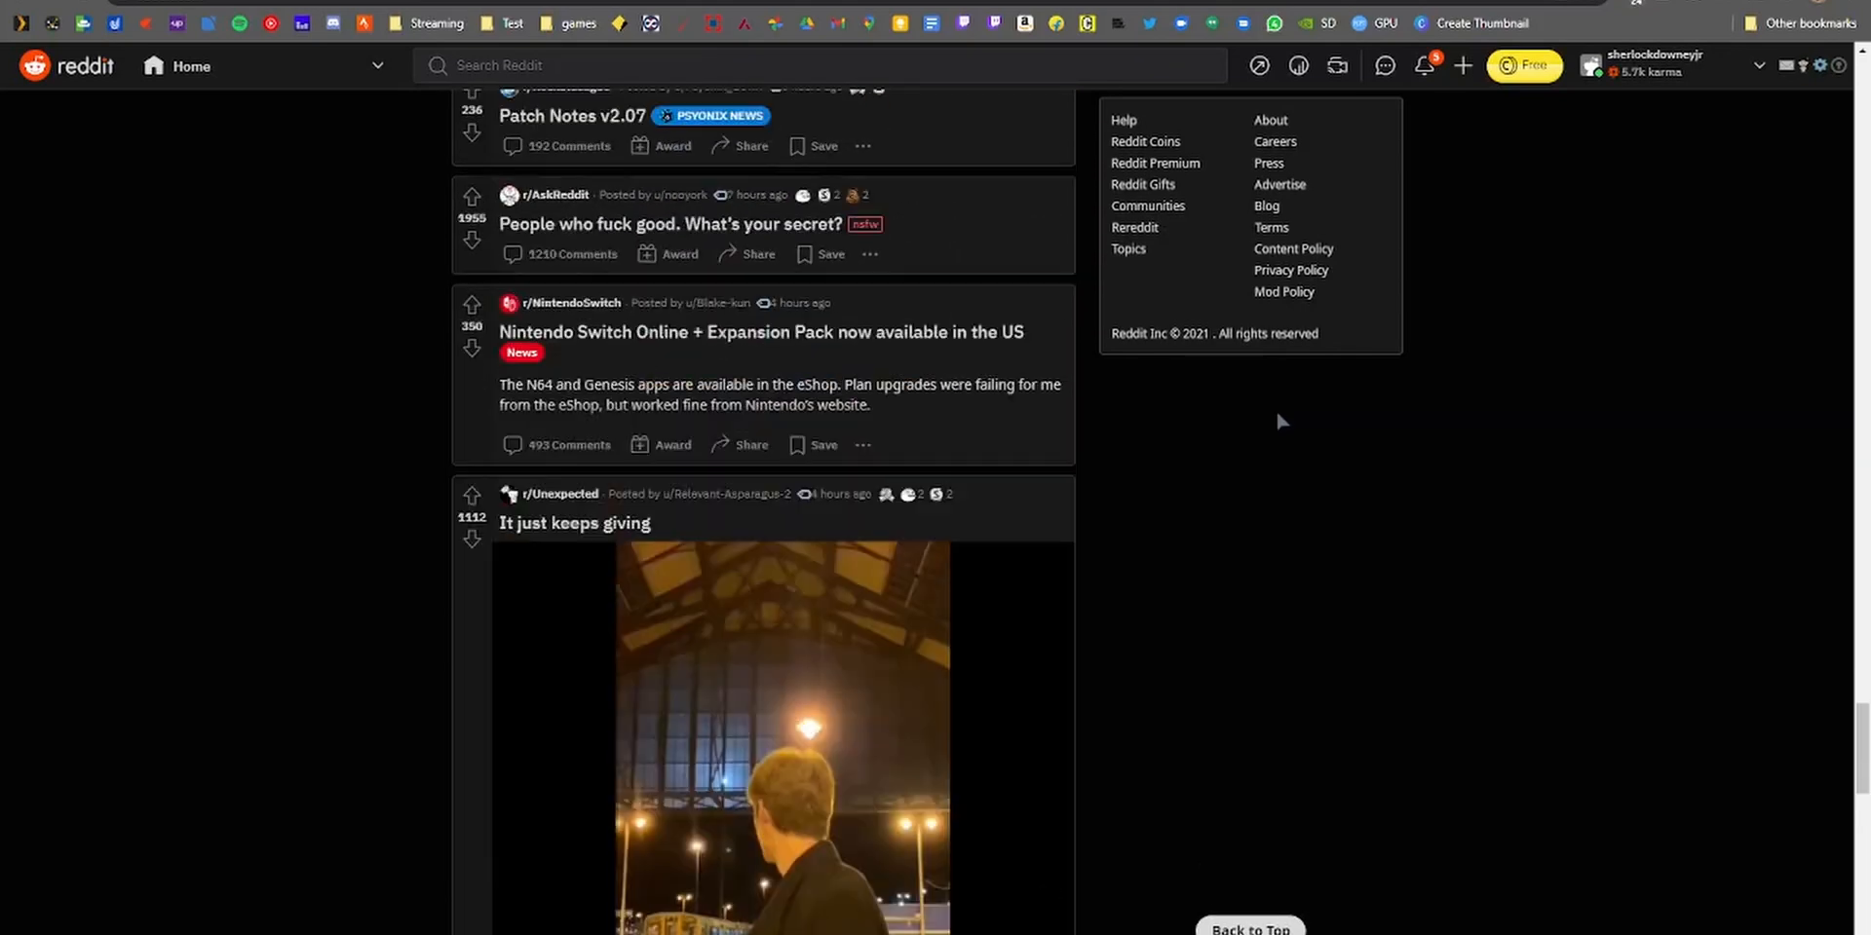
scroll("up", 3)
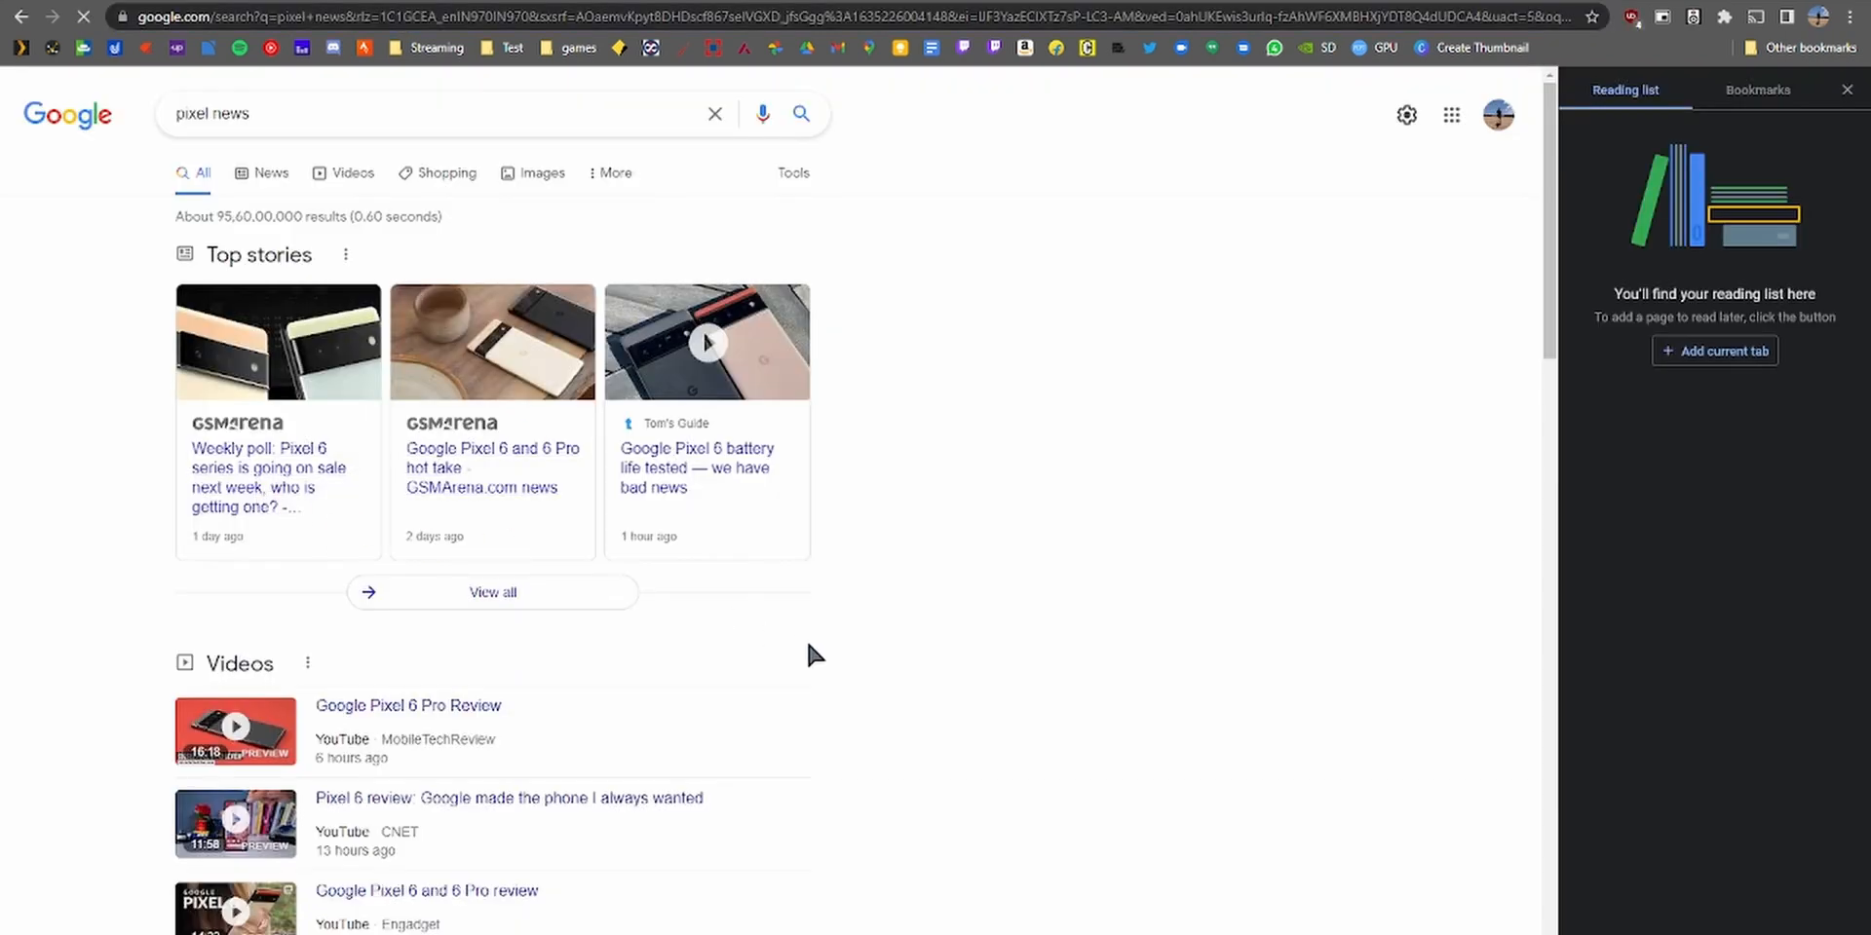
Open the GSMArena 'Weekly poll: Pixel 6 series' Top stories card from the results
left_click(269, 477)
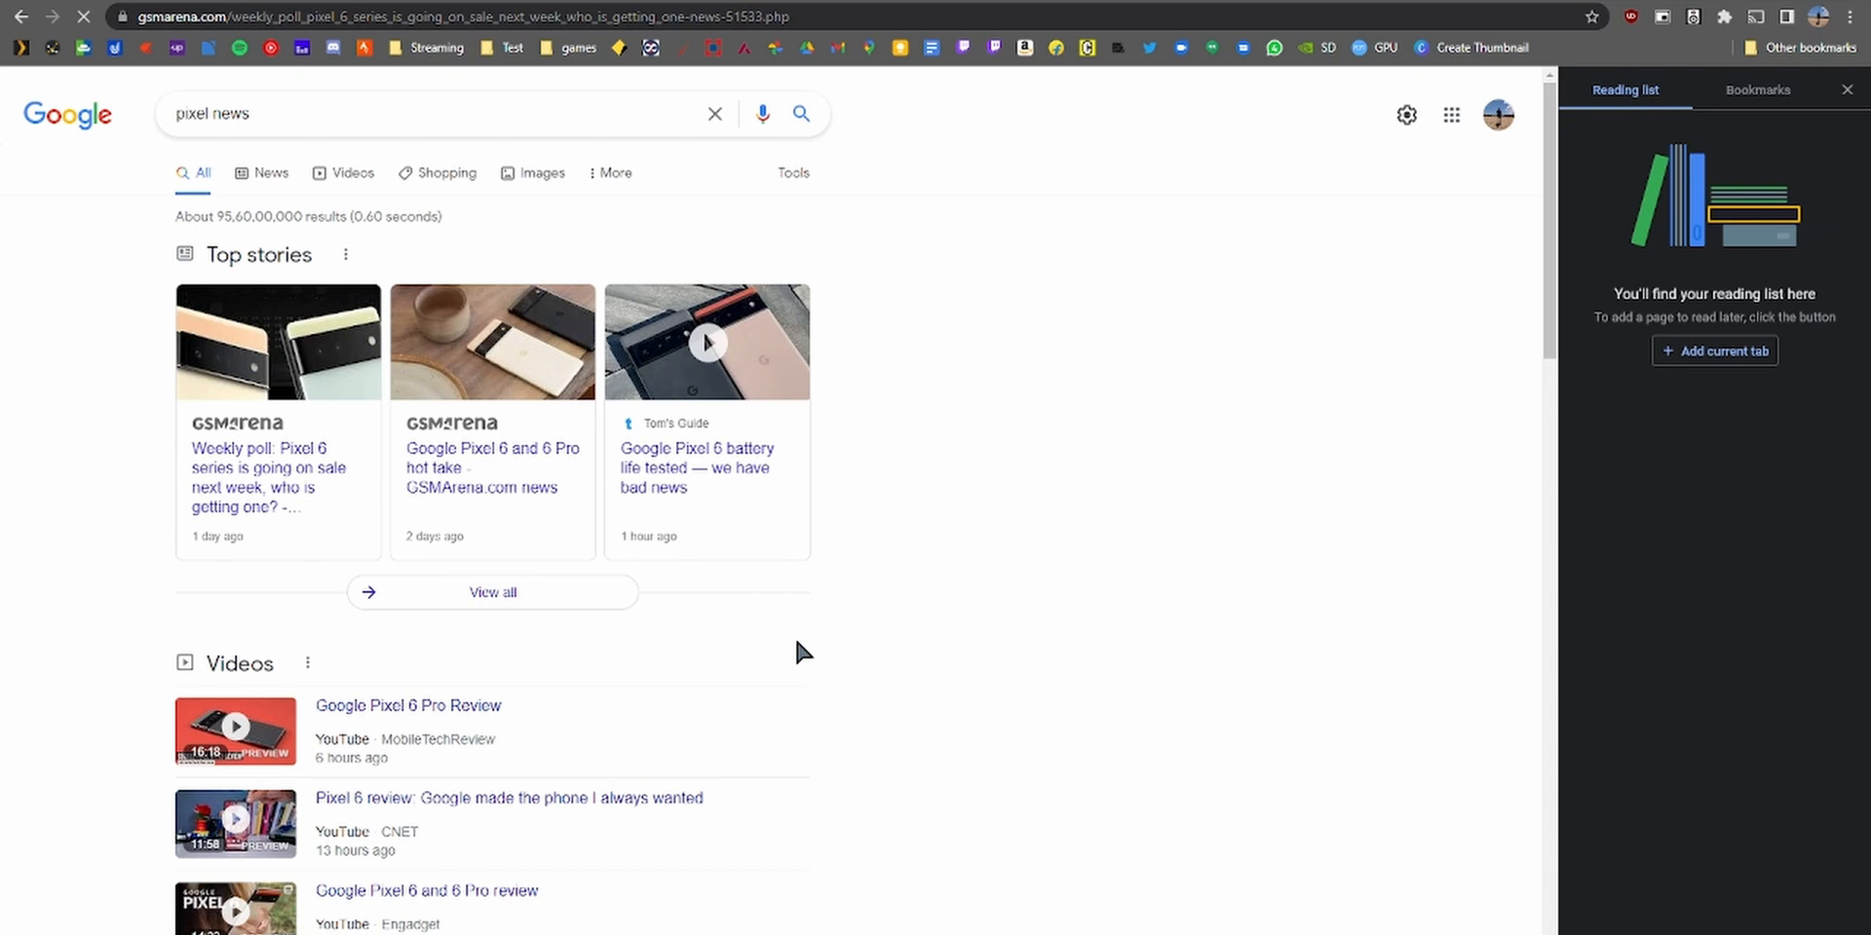